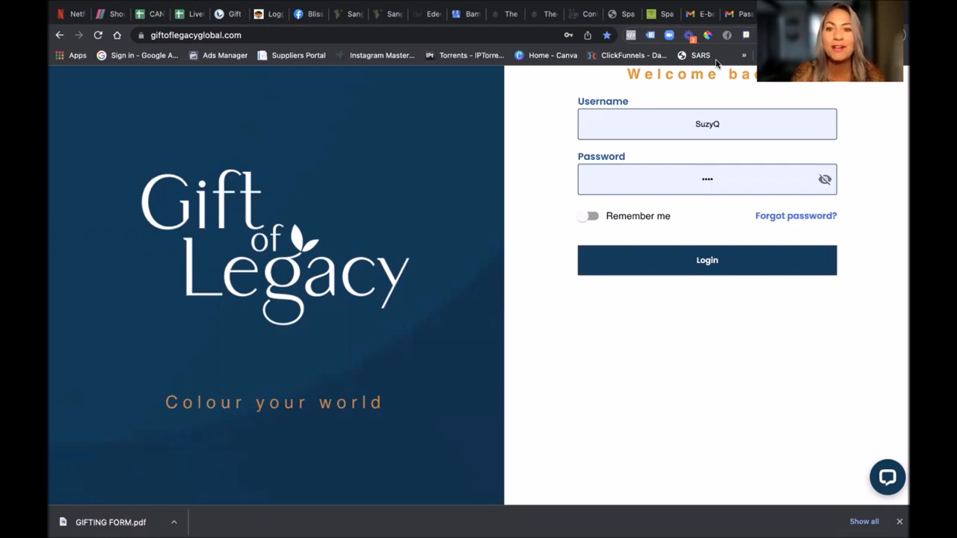
pyautogui.moveTo(697, 259)
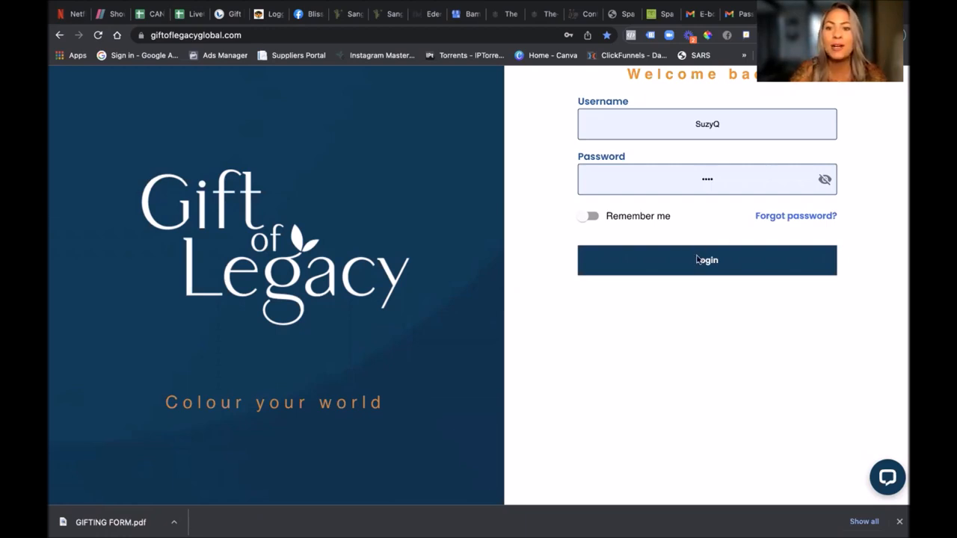
# Step: Submit the prefilled username and password with the Login button
pyautogui.click(706, 259)
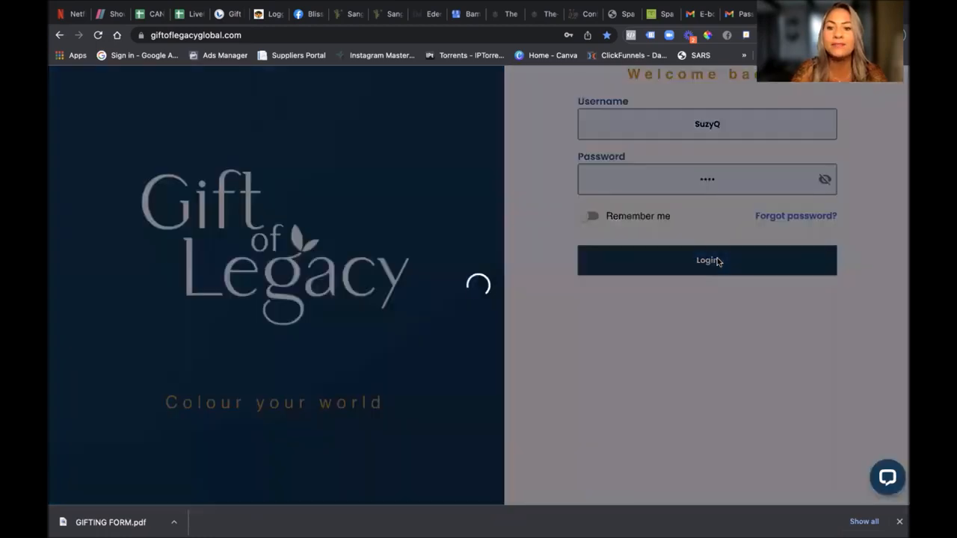
# Step: Confirm the login so the dashboard with the User Info sidebar loads
pyautogui.click(706, 260)
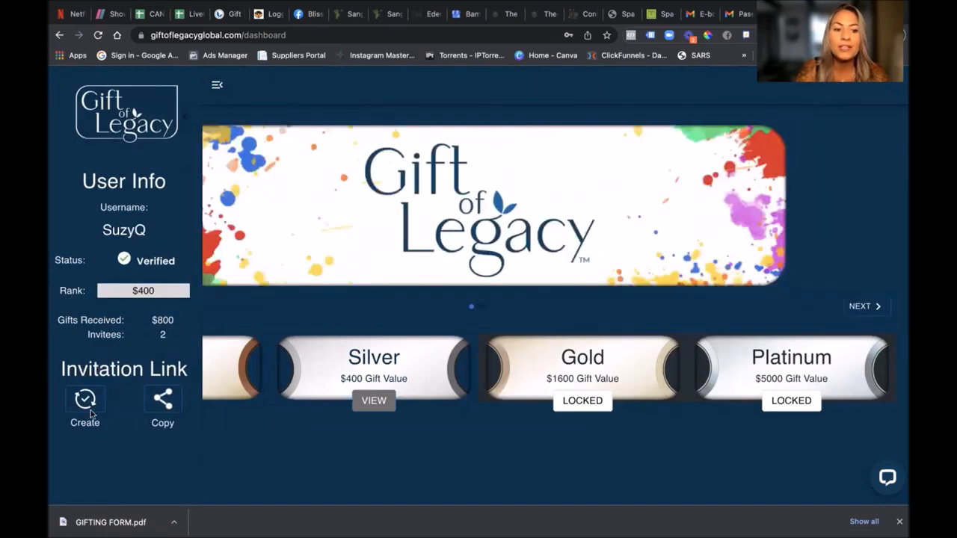
# Step: Create a new invitation link and copy it for sharing
pyautogui.click(85, 400)
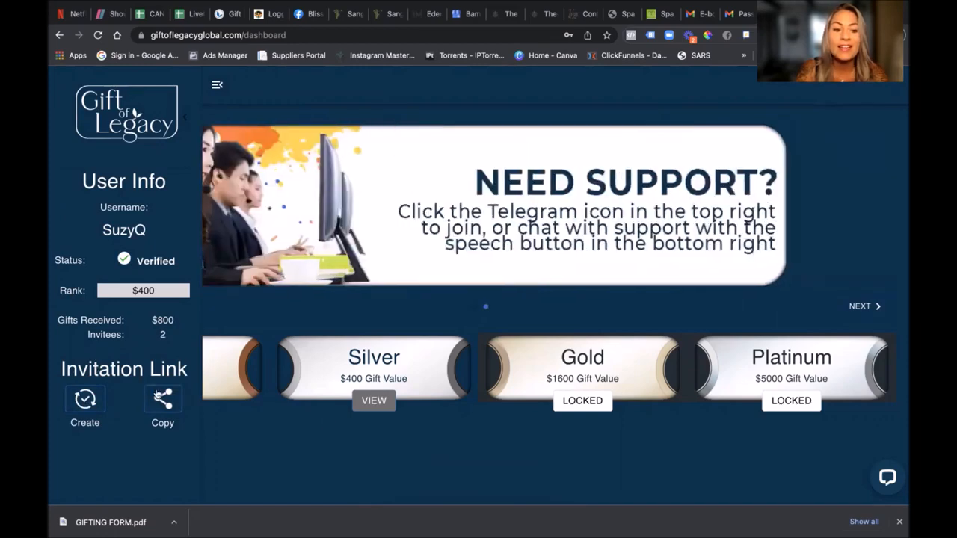
pyautogui.click(162, 398)
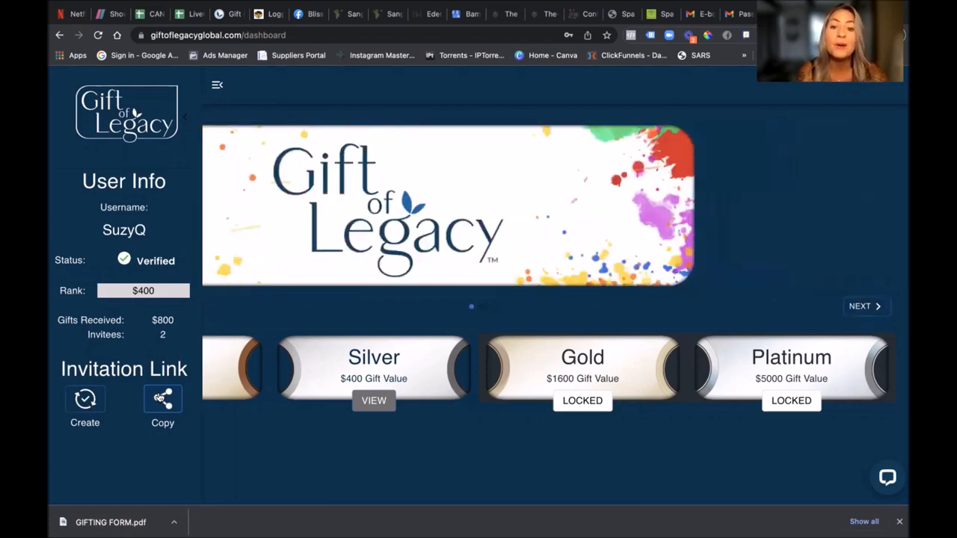
pyautogui.click(865, 305)
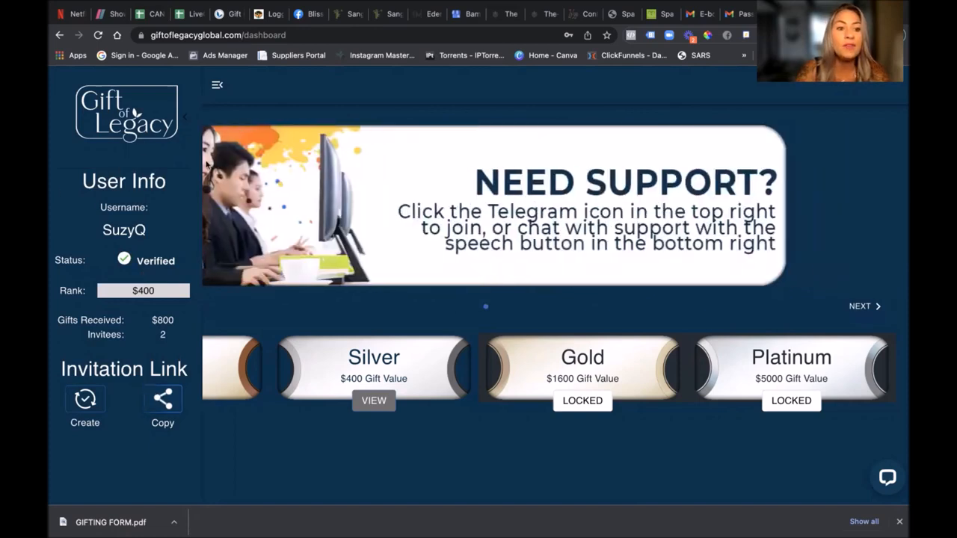
pyautogui.moveTo(86, 221)
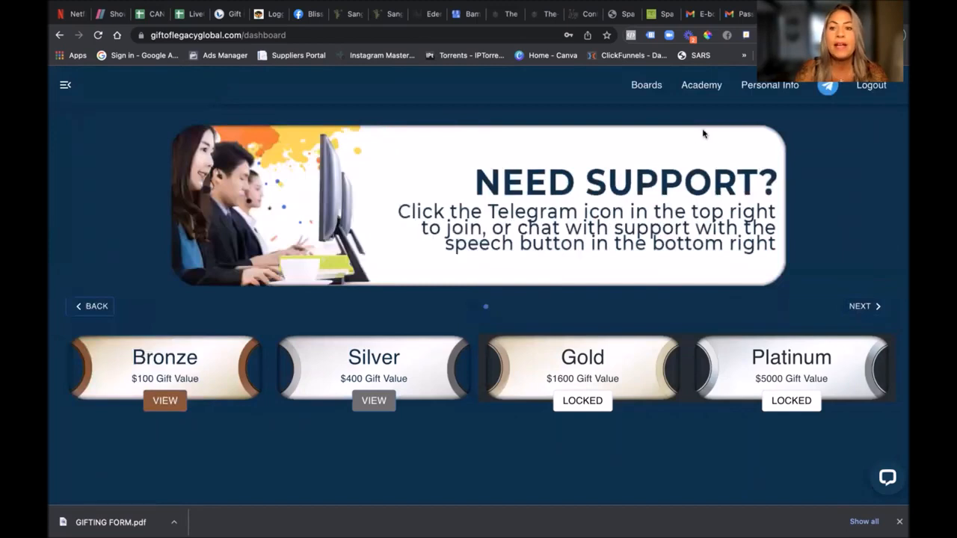
pyautogui.moveTo(646, 84)
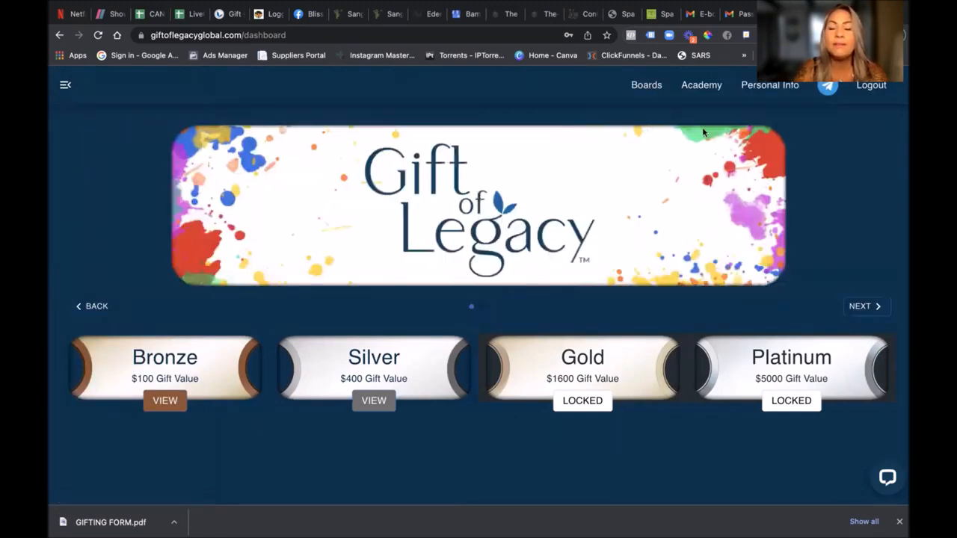
# Step: View the Academy gifting guidelines, then open the Bronze board
pyautogui.click(700, 84)
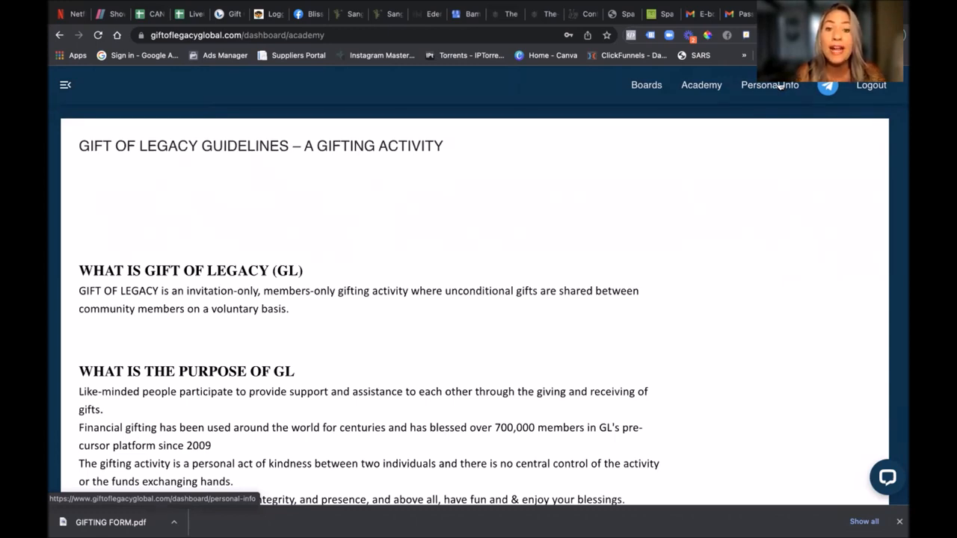
pyautogui.moveTo(701, 84)
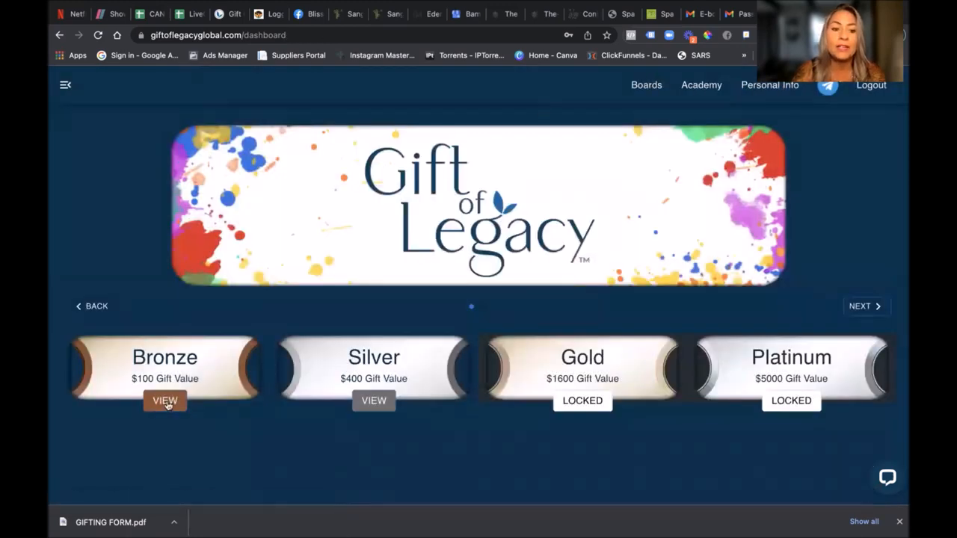
pyautogui.click(164, 401)
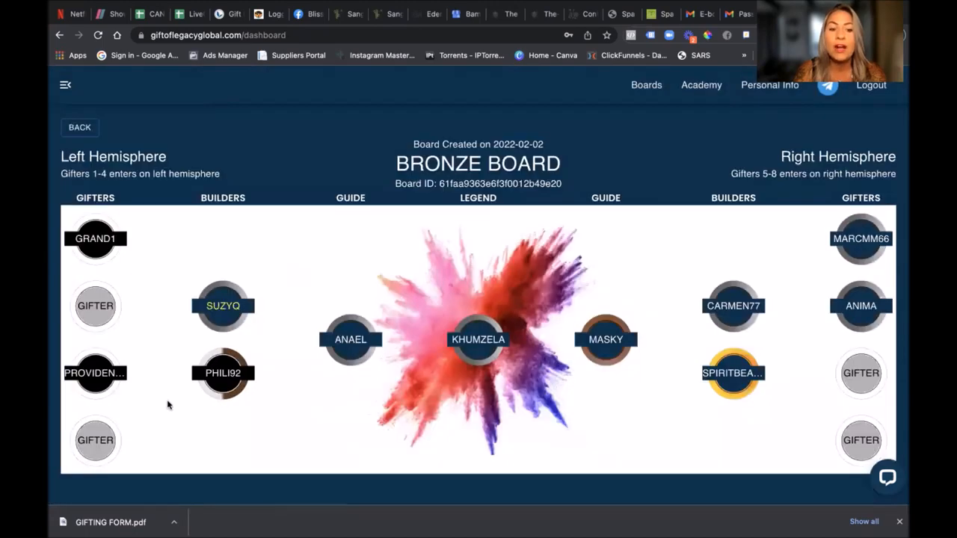
pyautogui.moveTo(206, 299)
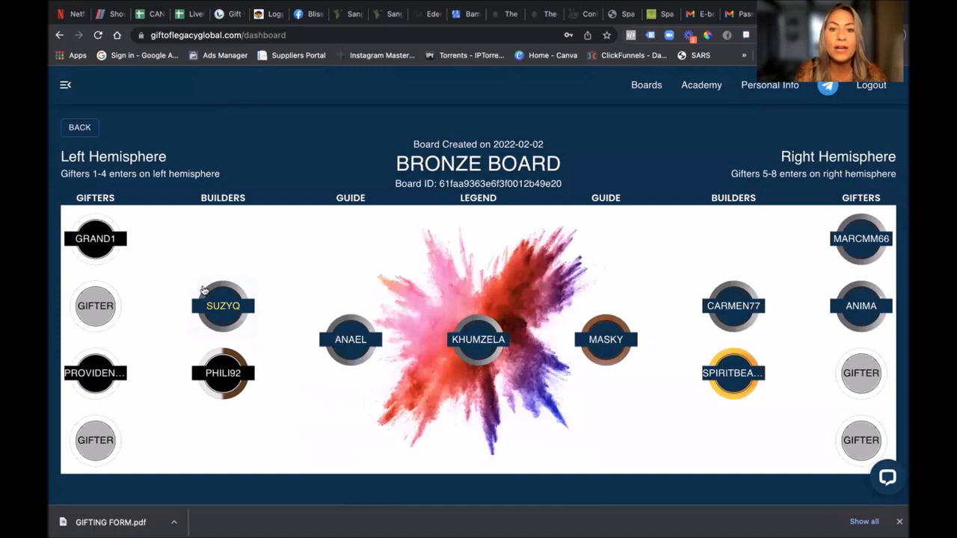
pyautogui.moveTo(231, 324)
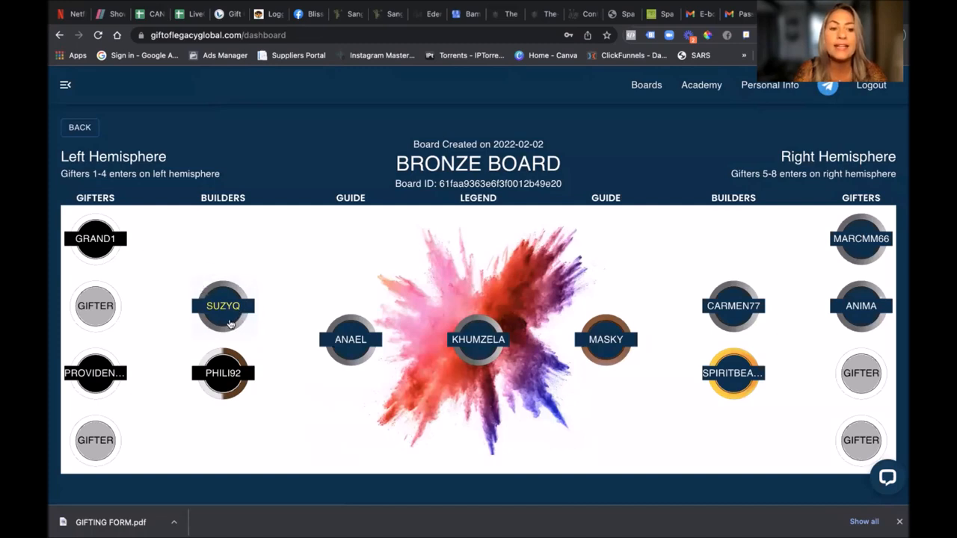
pyautogui.moveTo(236, 270)
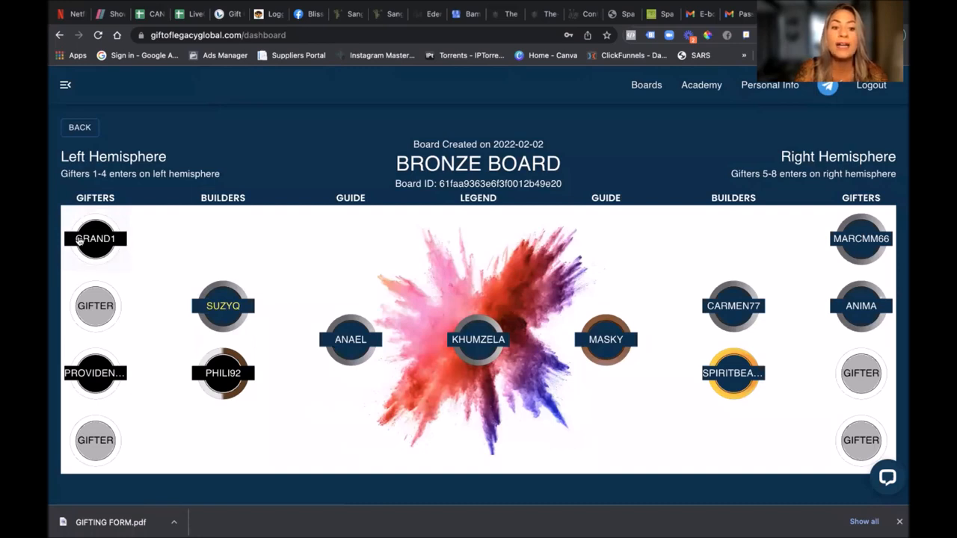
pyautogui.moveTo(252, 411)
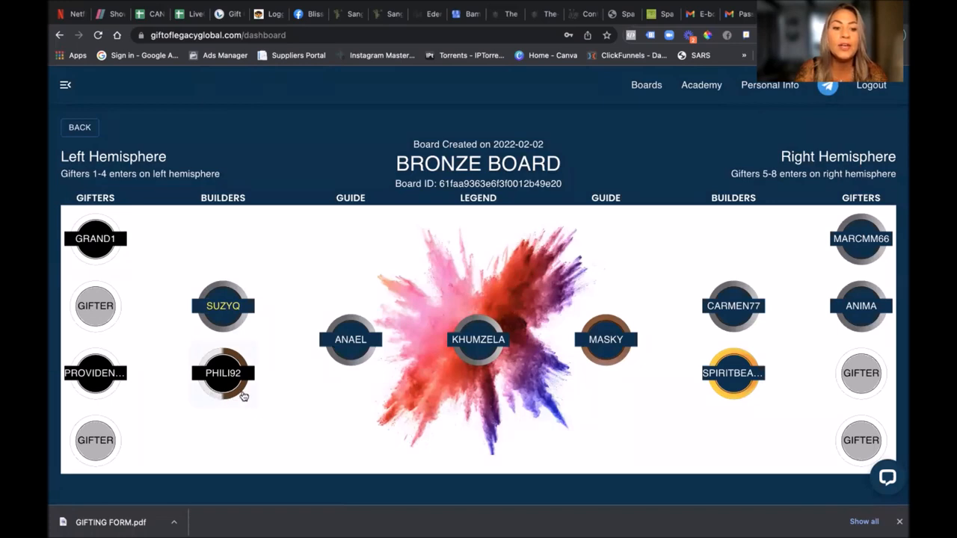
pyautogui.moveTo(210, 393)
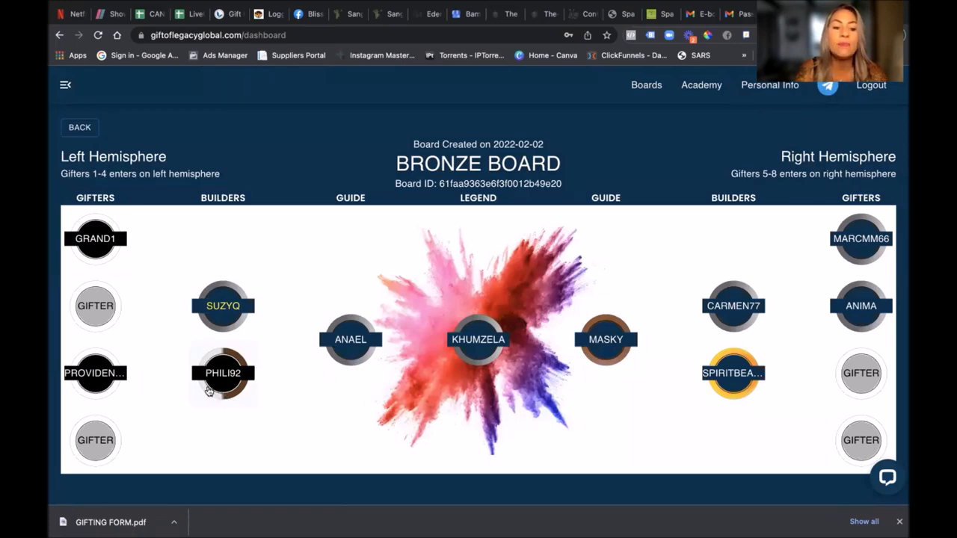
pyautogui.moveTo(229, 355)
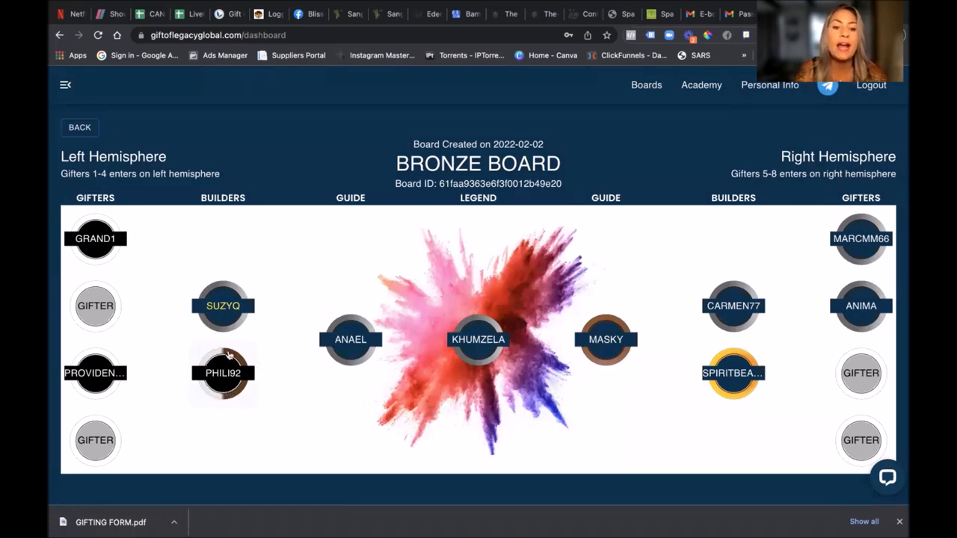
pyautogui.moveTo(239, 412)
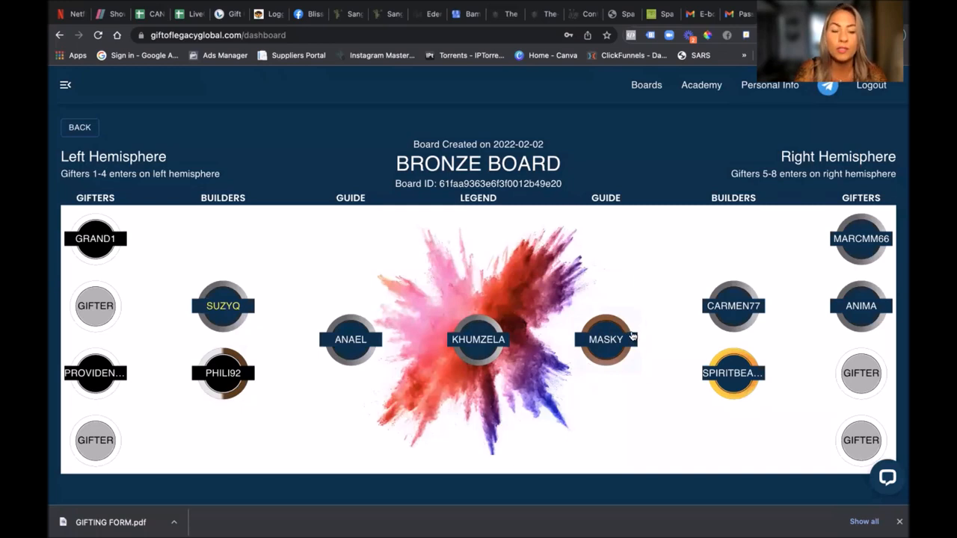
pyautogui.moveTo(198, 304)
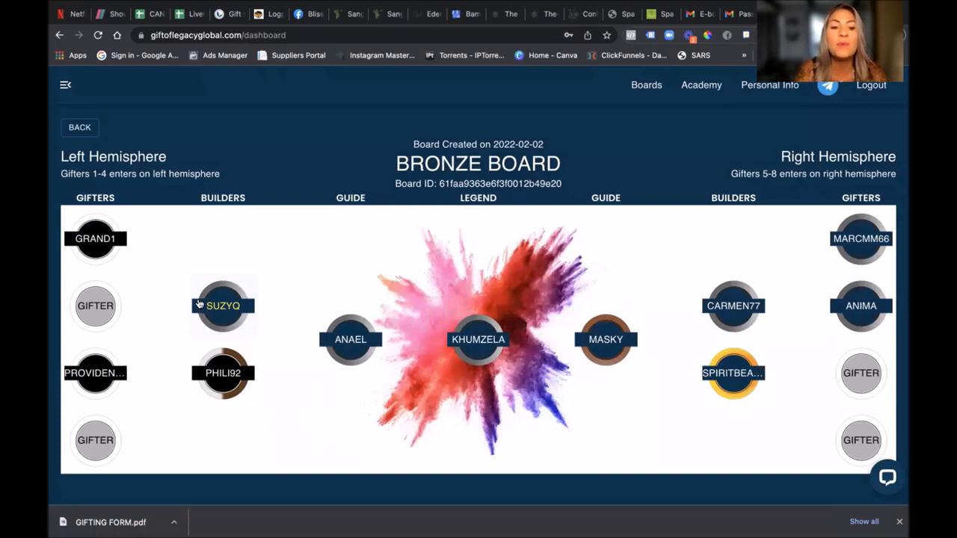
pyautogui.moveTo(230, 273)
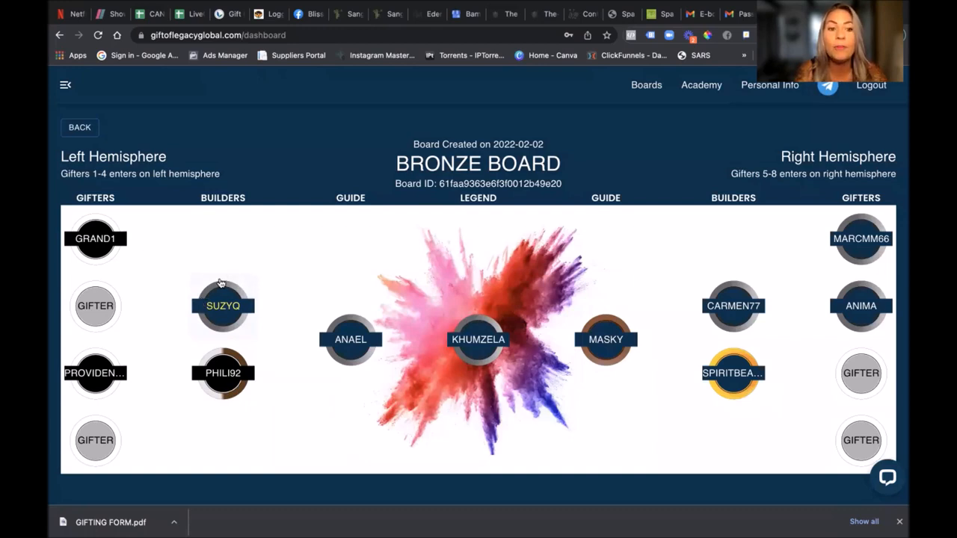
pyautogui.moveTo(198, 294)
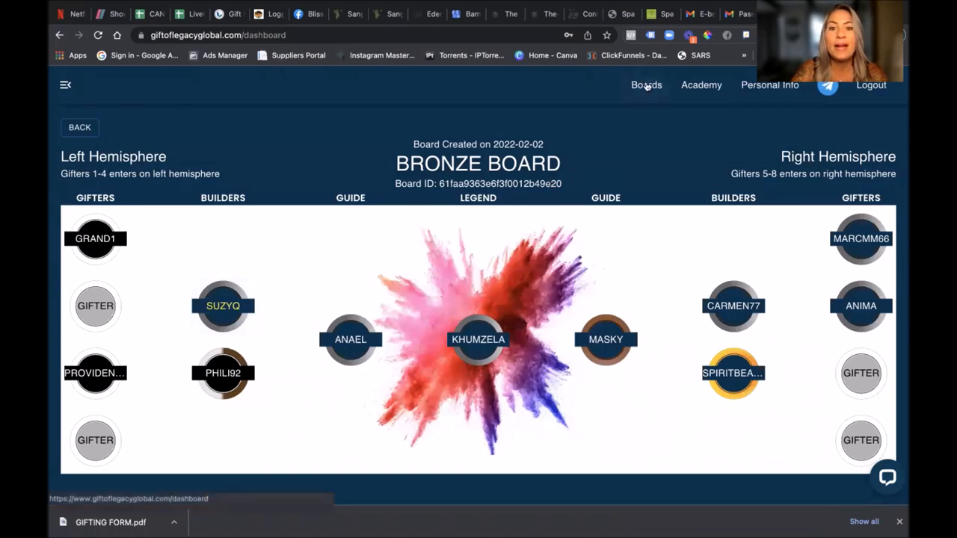
# Step: Return to the Boards overview and open the Silver board
pyautogui.click(80, 127)
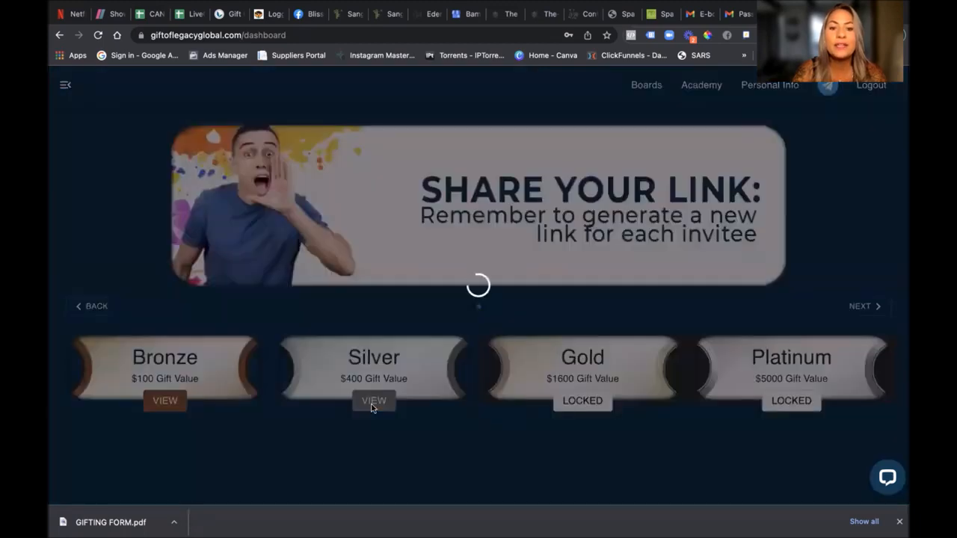
pyautogui.click(374, 400)
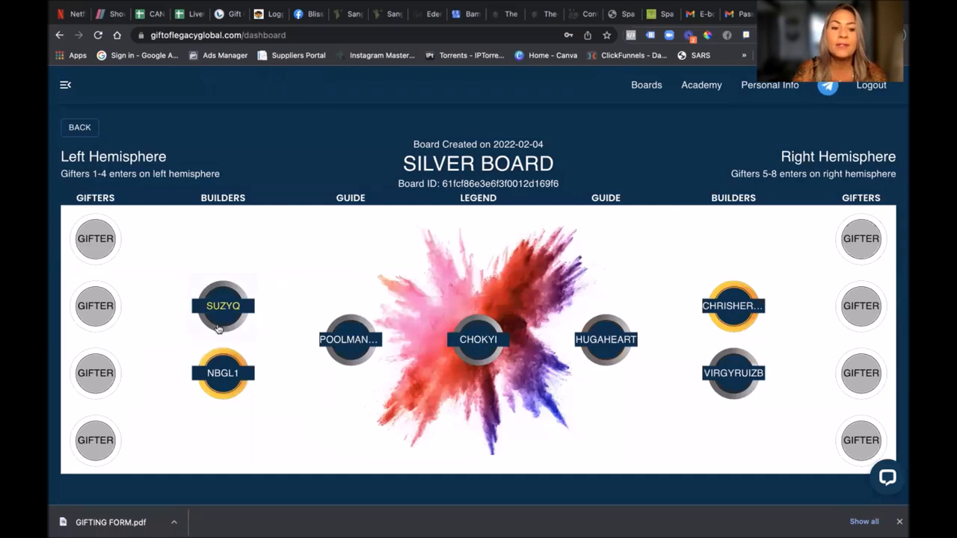
pyautogui.moveTo(245, 292)
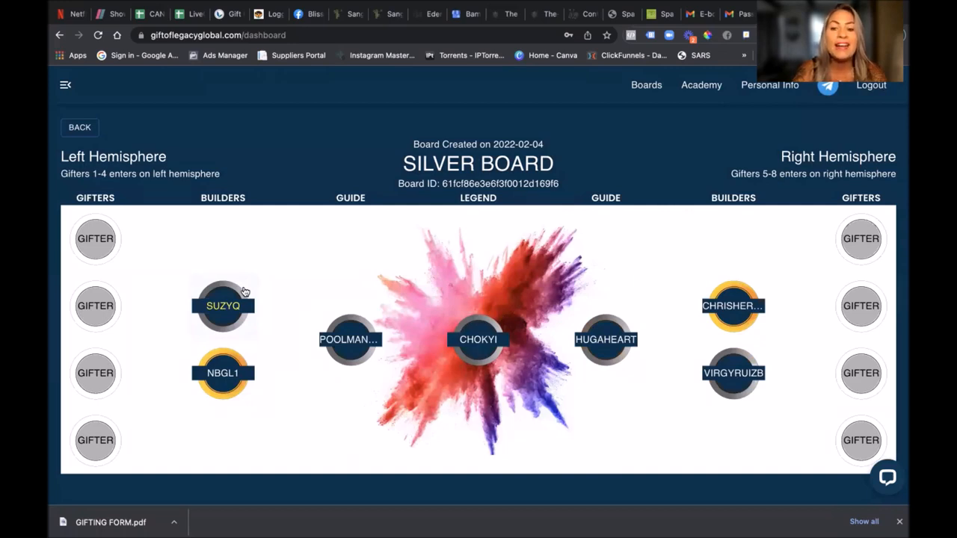
pyautogui.moveTo(112, 282)
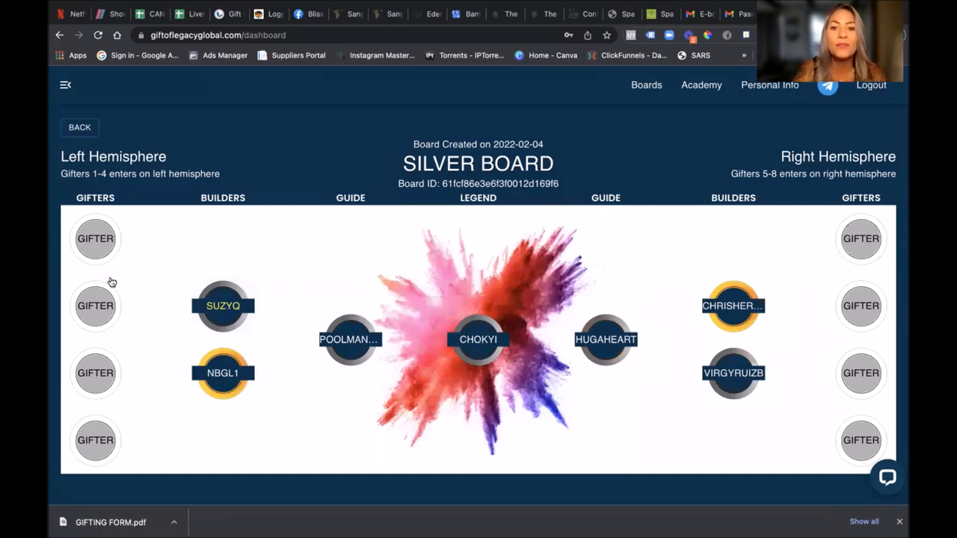
pyautogui.moveTo(312, 336)
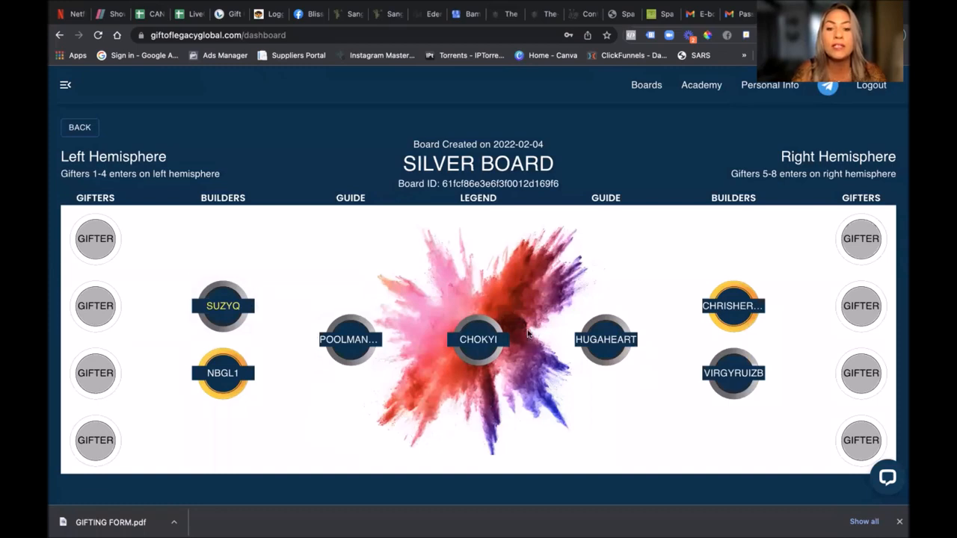
pyautogui.moveTo(446, 328)
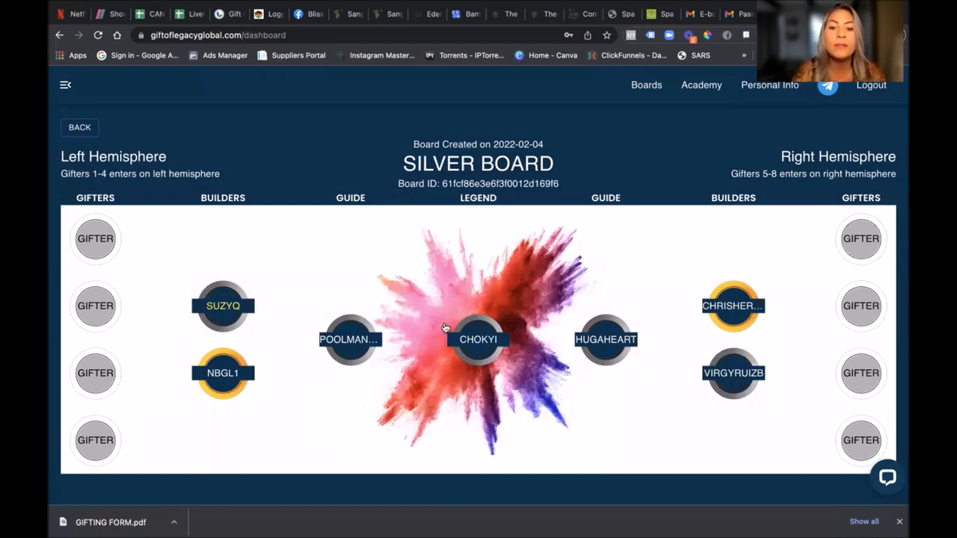
pyautogui.moveTo(221, 364)
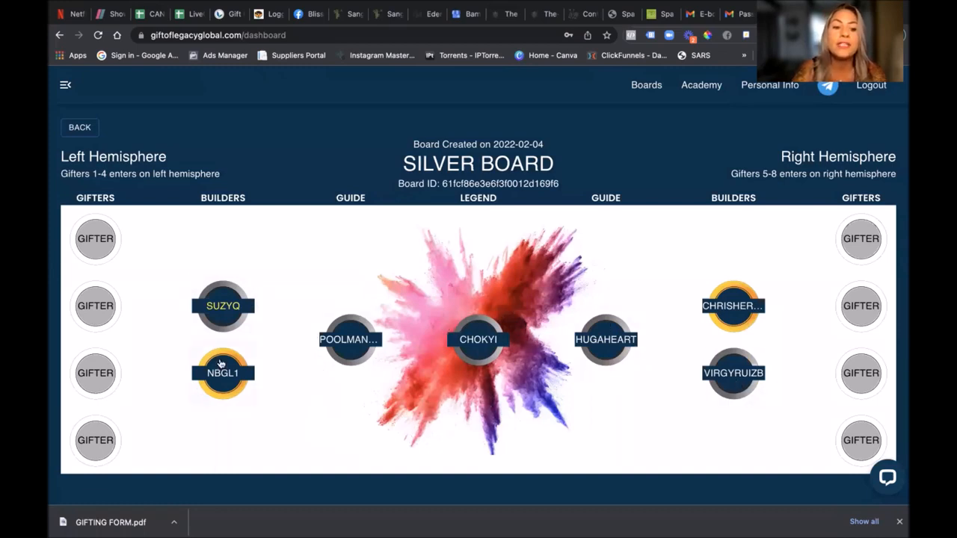
pyautogui.moveTo(369, 304)
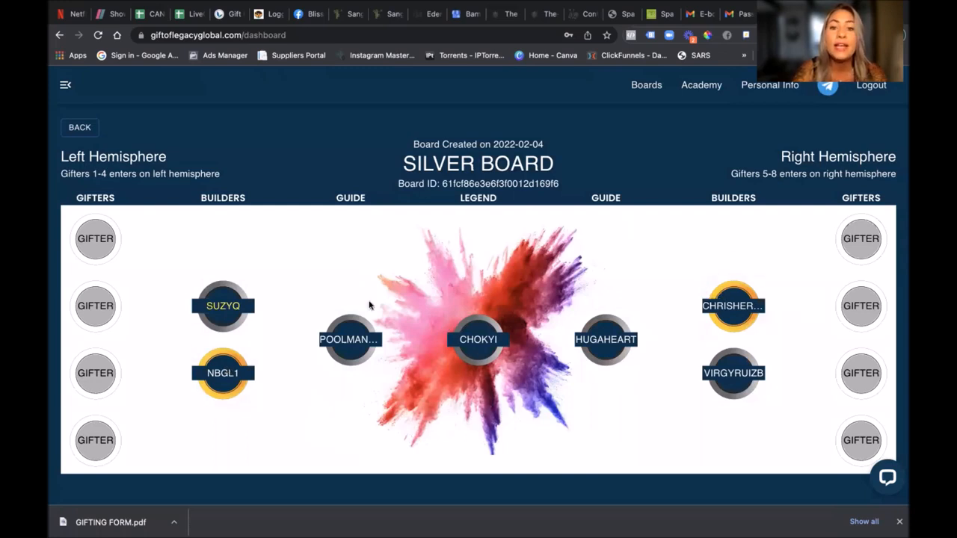
pyautogui.moveTo(238, 370)
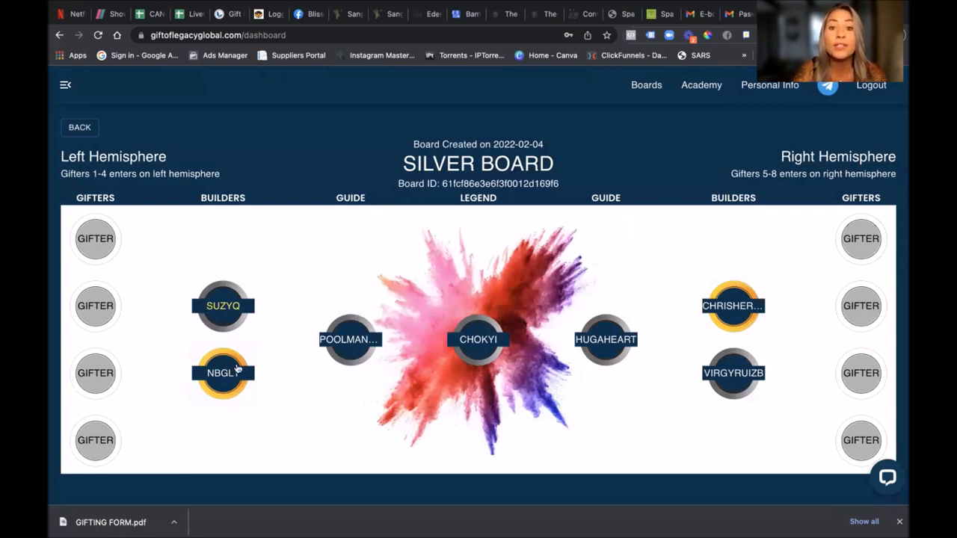